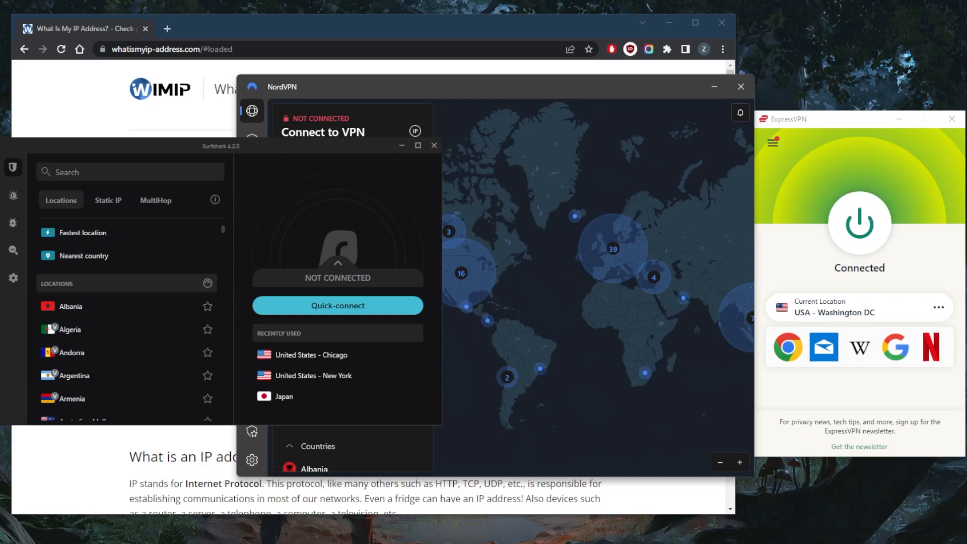
mouse_move(768, 179)
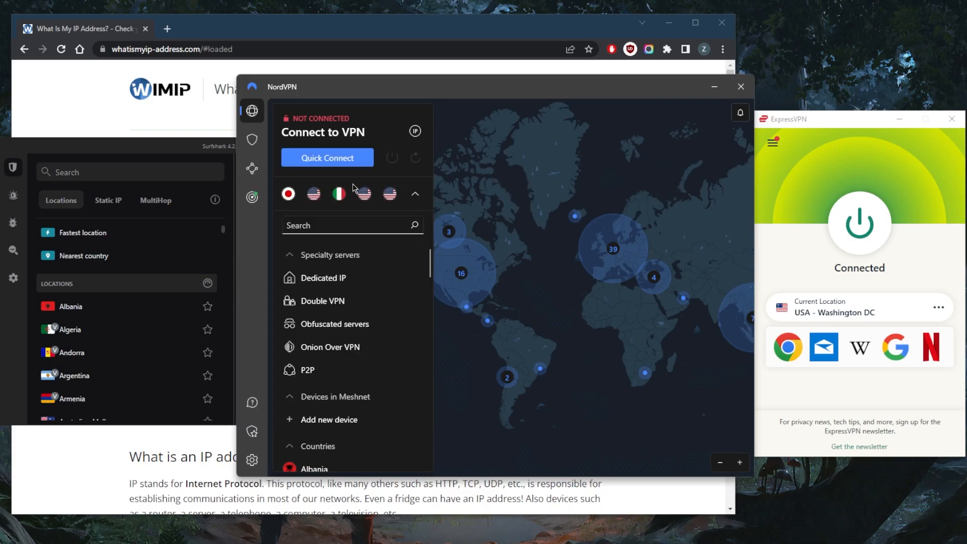
Search NordVPN's server list for 'tai' and Surfshark's Locations for 'ta' to narrow to Taiwan.
type("ta")
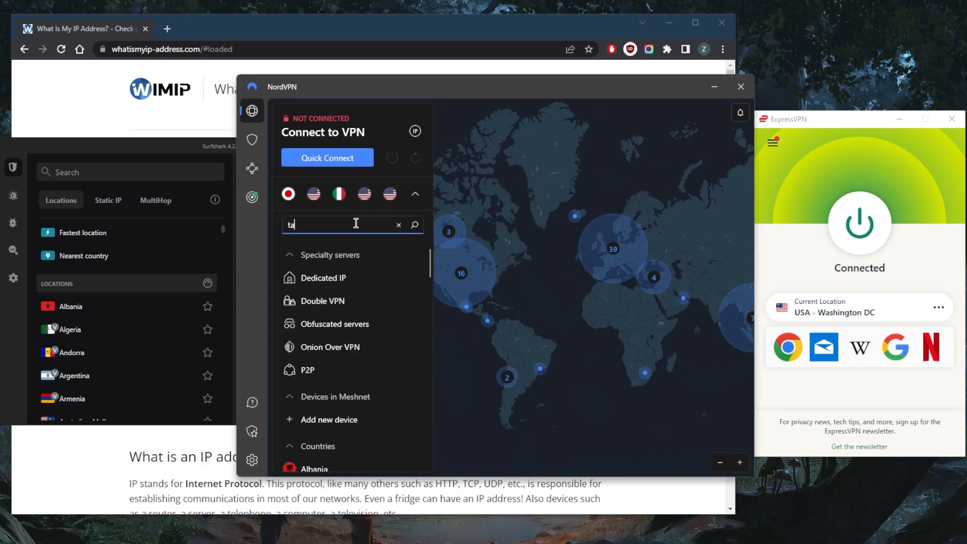
type("i")
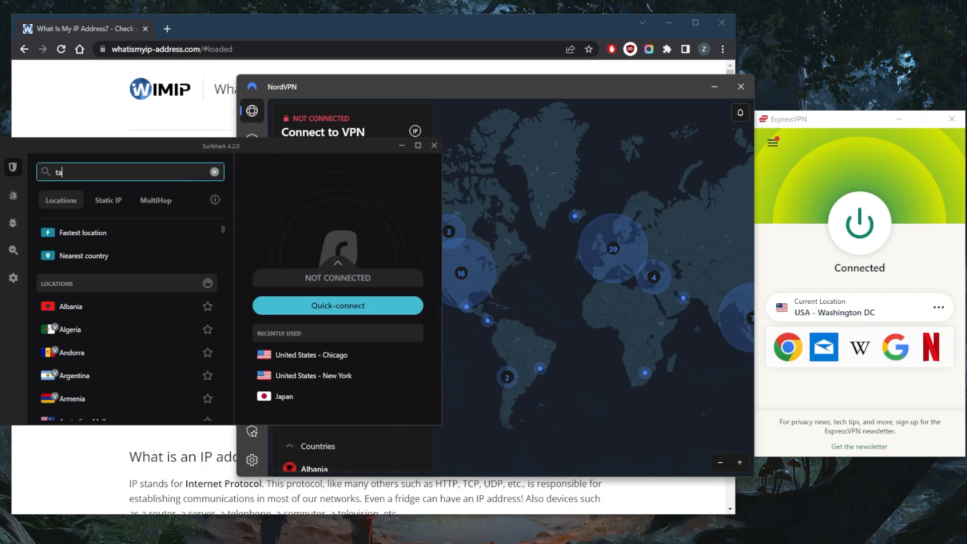
left_click(214, 171)
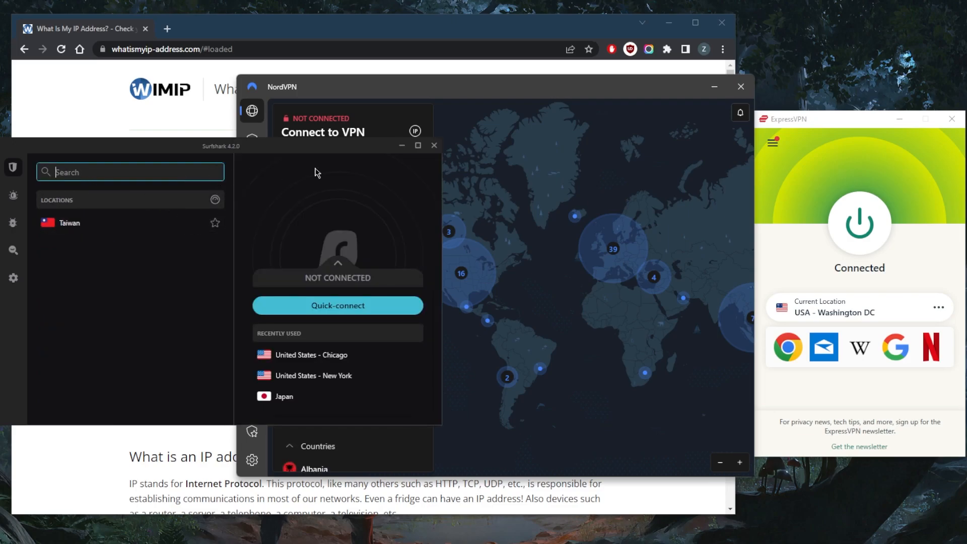
left_click(858, 223)
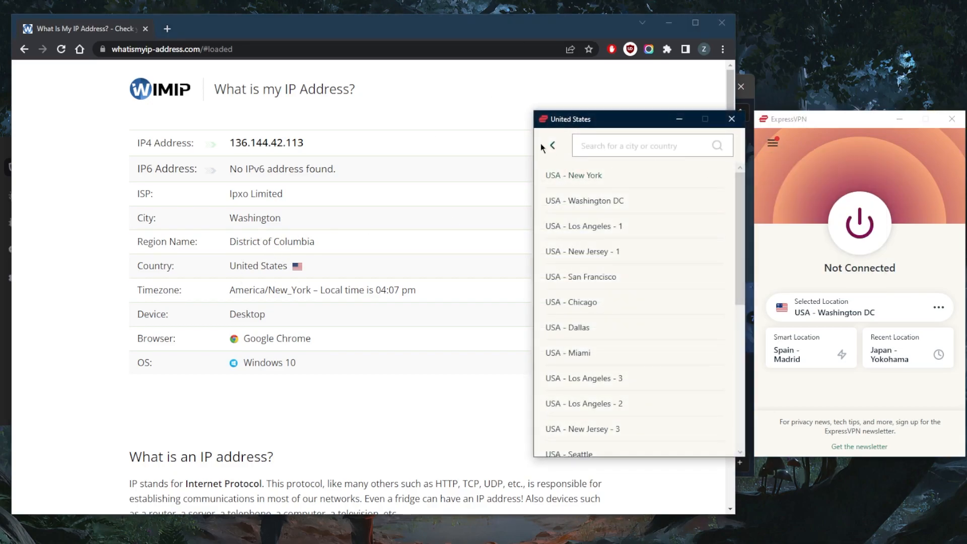
Return to All Locations and connect ExpressVPN to the Taiwan - 3 server.
left_click(550, 145)
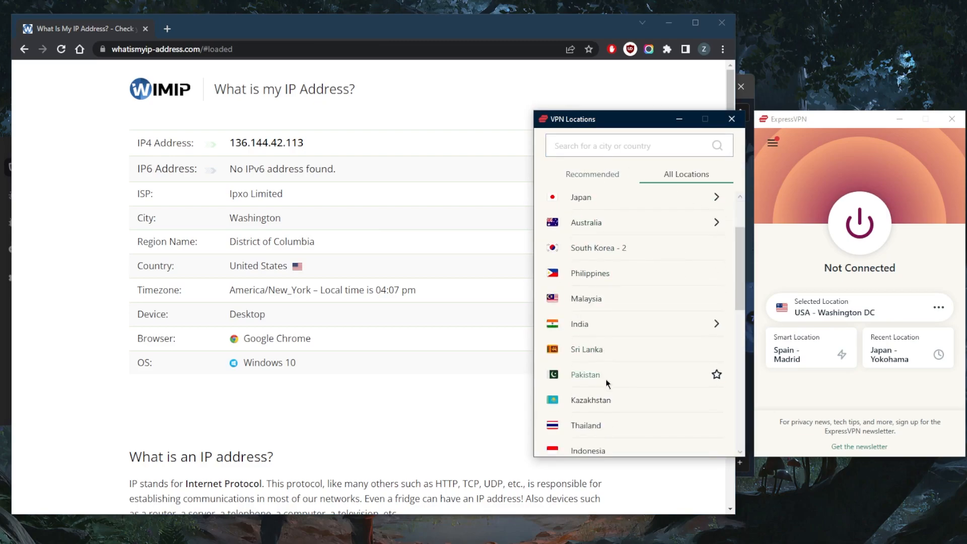
scroll("down", 3)
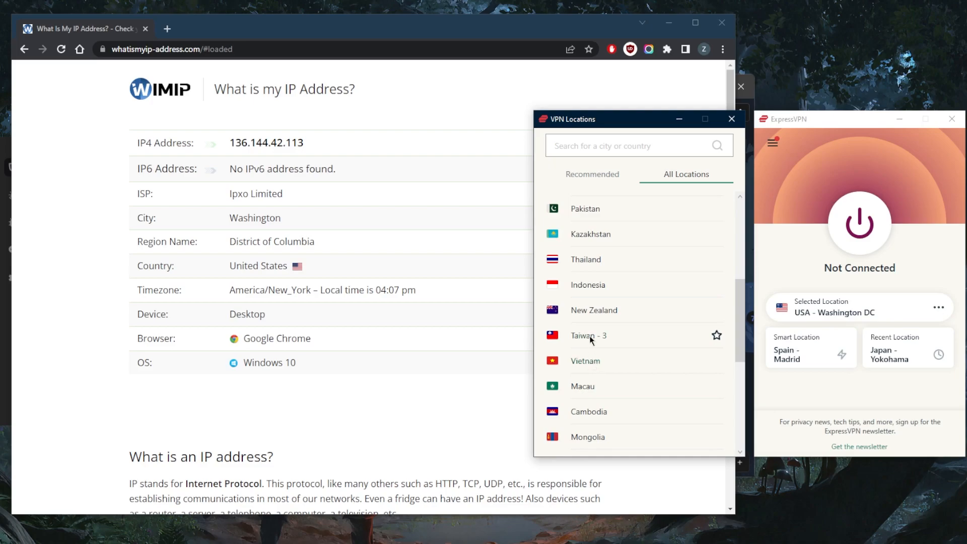
left_click(587, 335)
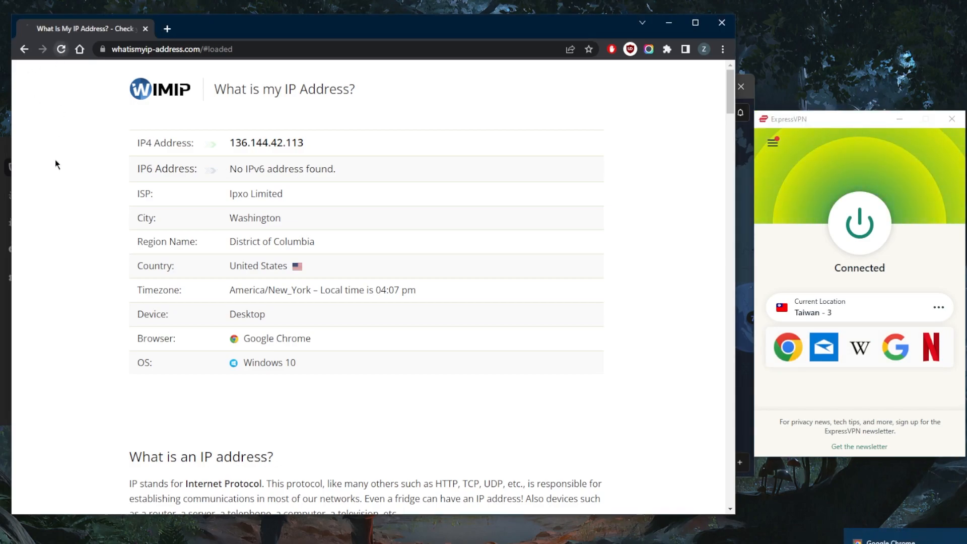
left_click(60, 49)
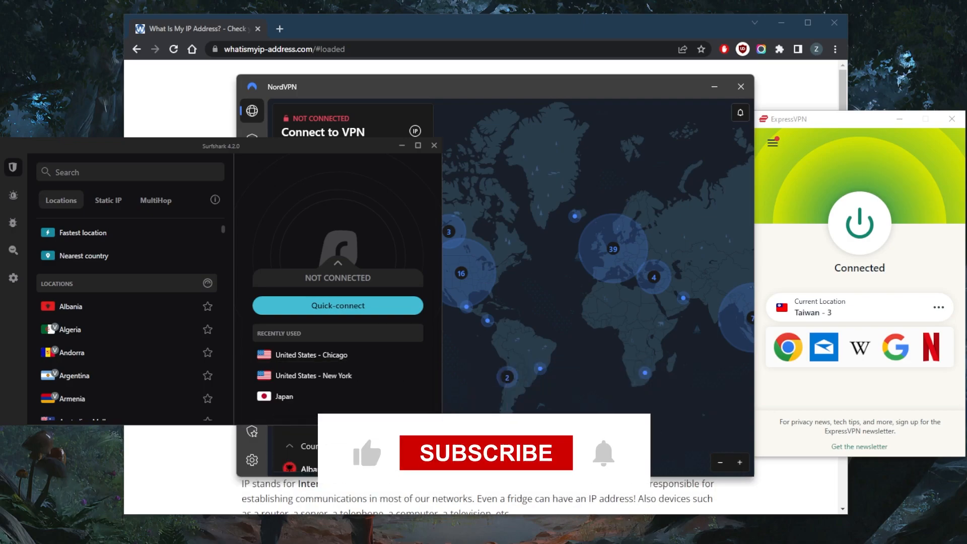
left_click(486, 453)
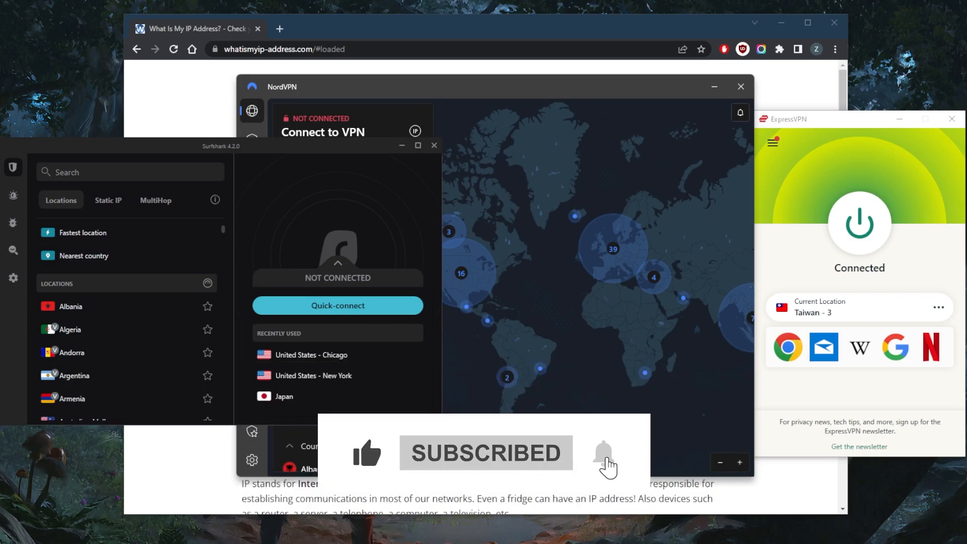